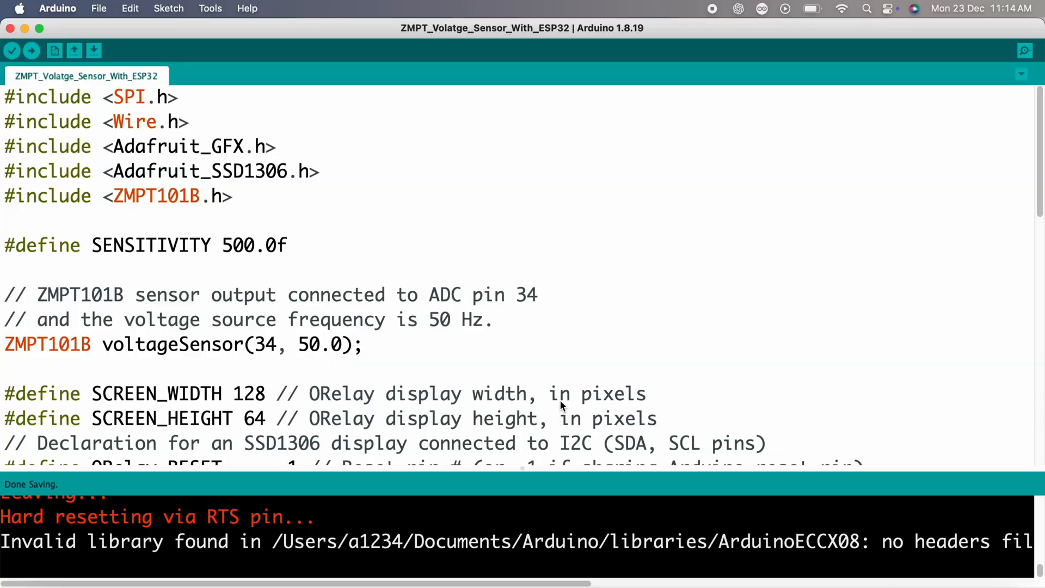
- Walk through the sketch from the ZMPT101B include line down through setup() and loop()
{"action": "double_click", "coordinate": [153, 120]}
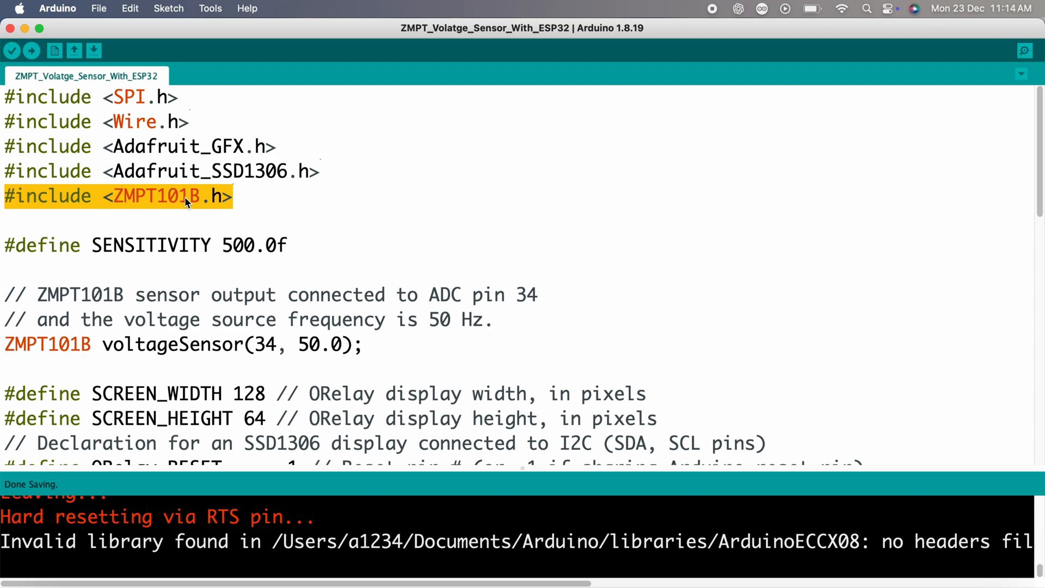
{"action": "left_click", "coordinate": [327, 227]}
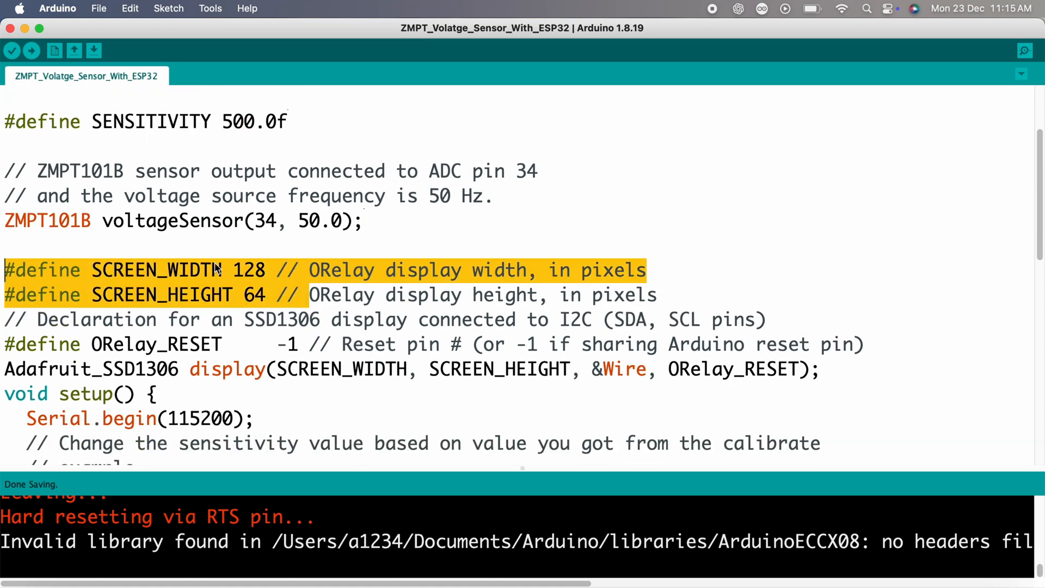
{"action": "mouse_move", "coordinate": [266, 280]}
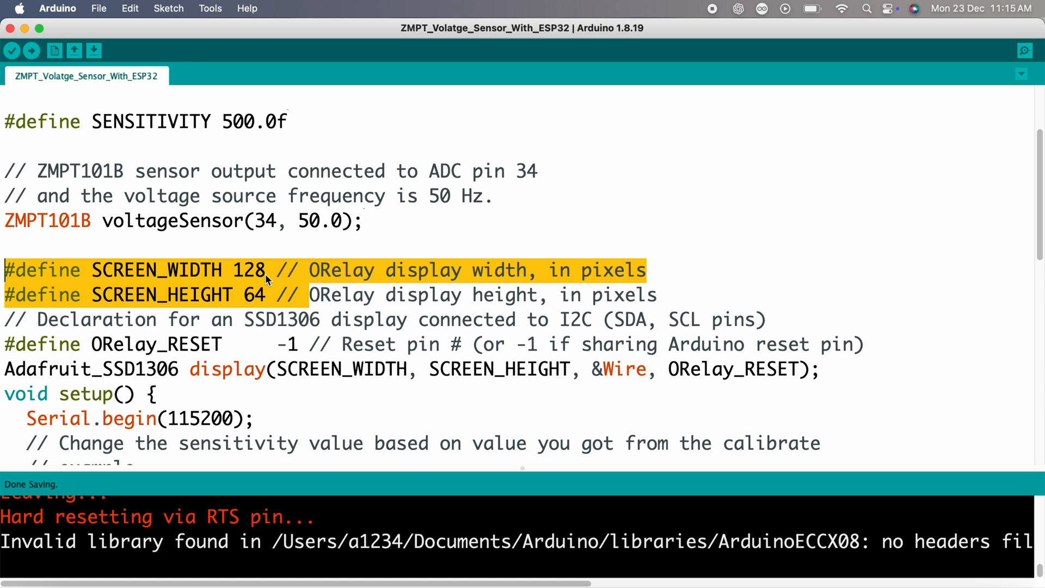
{"action": "scroll", "scroll_direction": "down", "scroll_amount": 3}
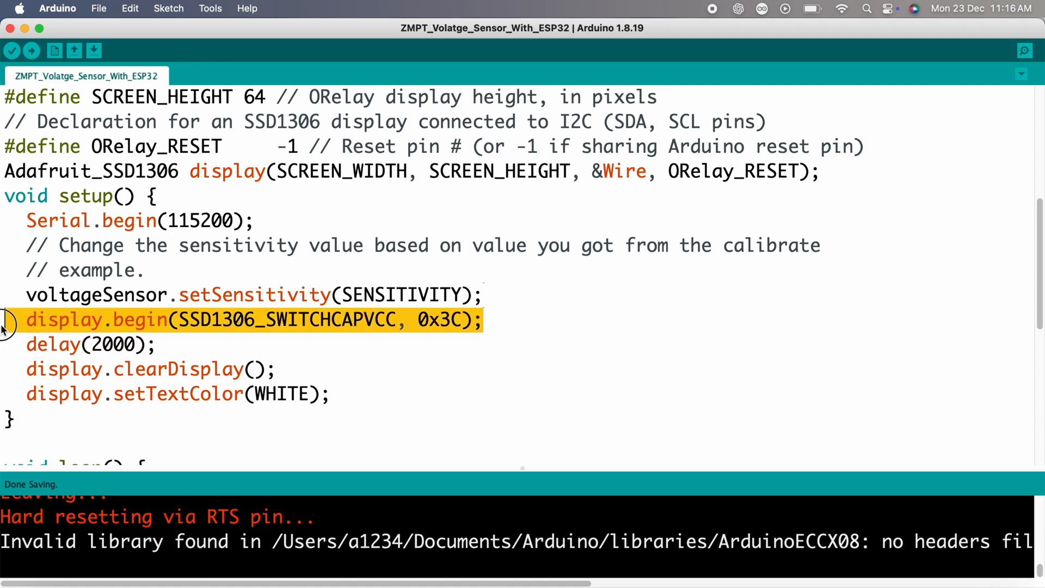
{"action": "scroll", "scroll_direction": "down", "scroll_amount": 3}
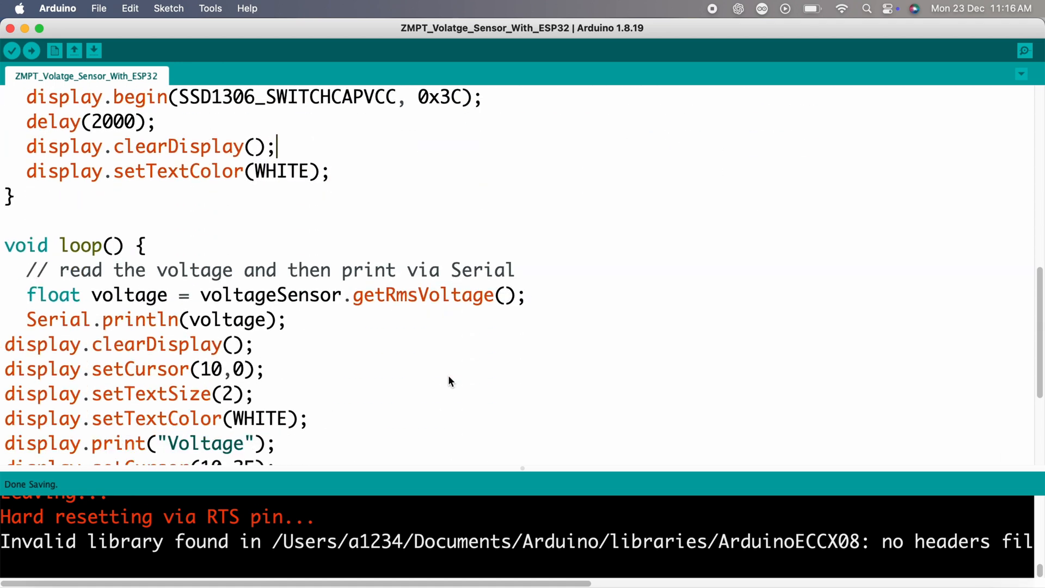
{"action": "scroll", "scroll_direction": "down", "scroll_amount": 3}
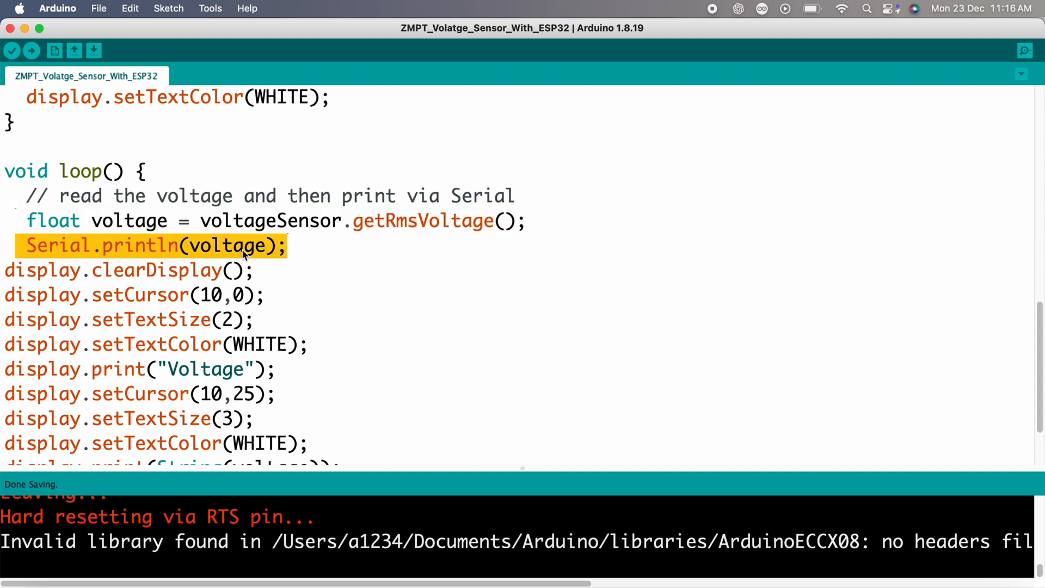
{"action": "scroll", "scroll_direction": "down", "scroll_amount": 3}
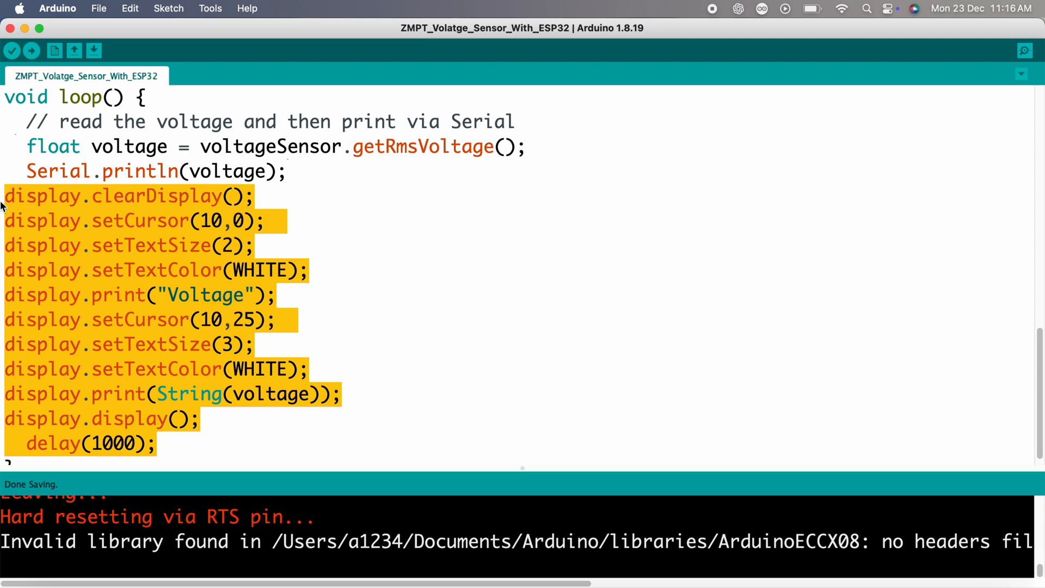
{"action": "mouse_move", "coordinate": [283, 273]}
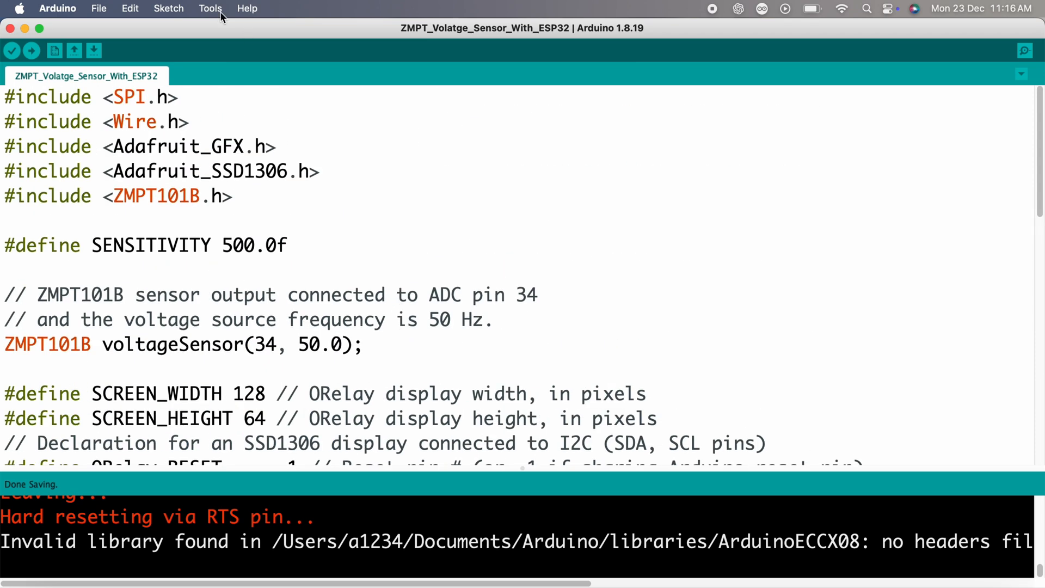
- Bring up the Tools menu for board and port selection
{"action": "left_click", "coordinate": [210, 8]}
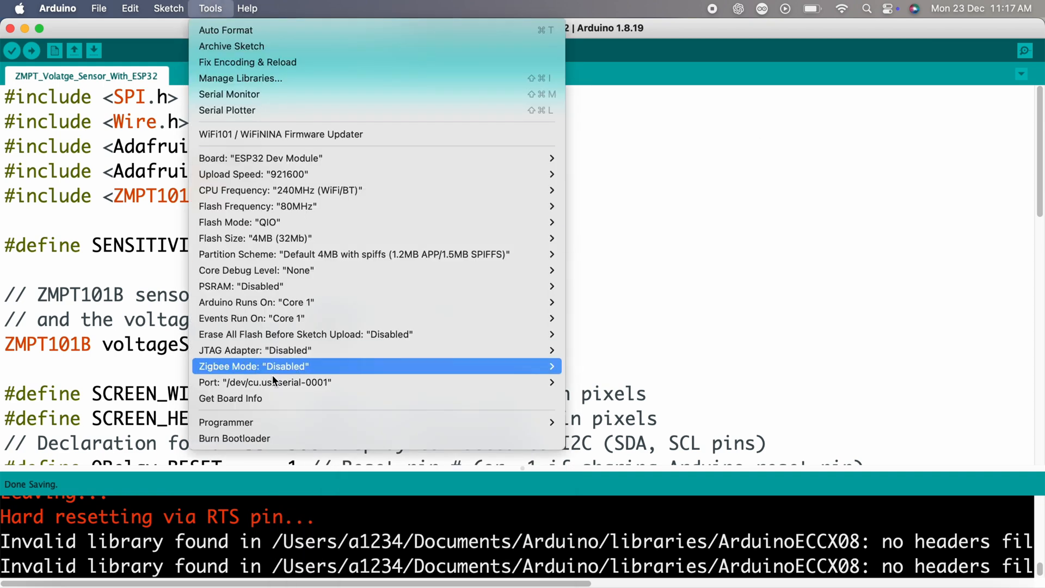